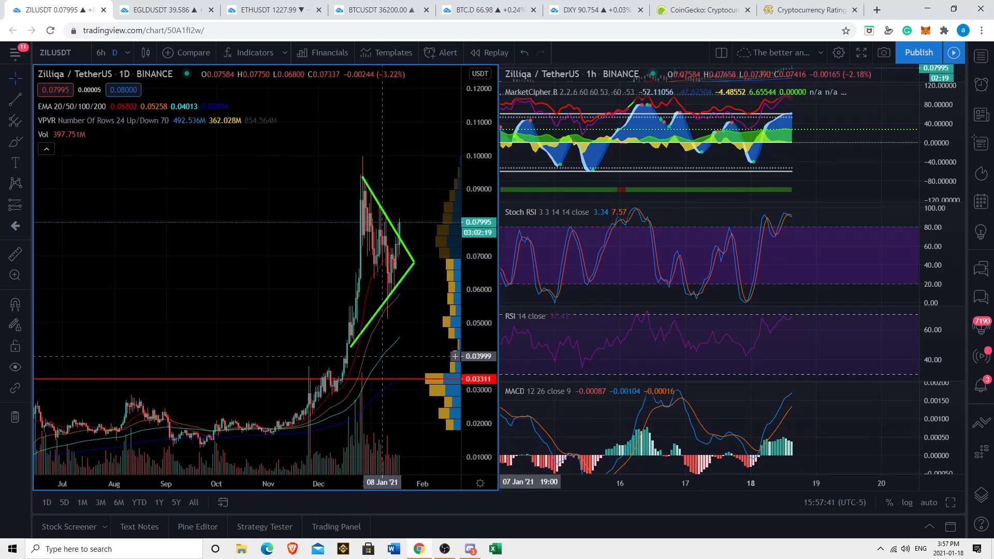
# Draw a green horizontal ray at about 0.0597 below the Zilliqa triangle
pyautogui.click(15, 100)
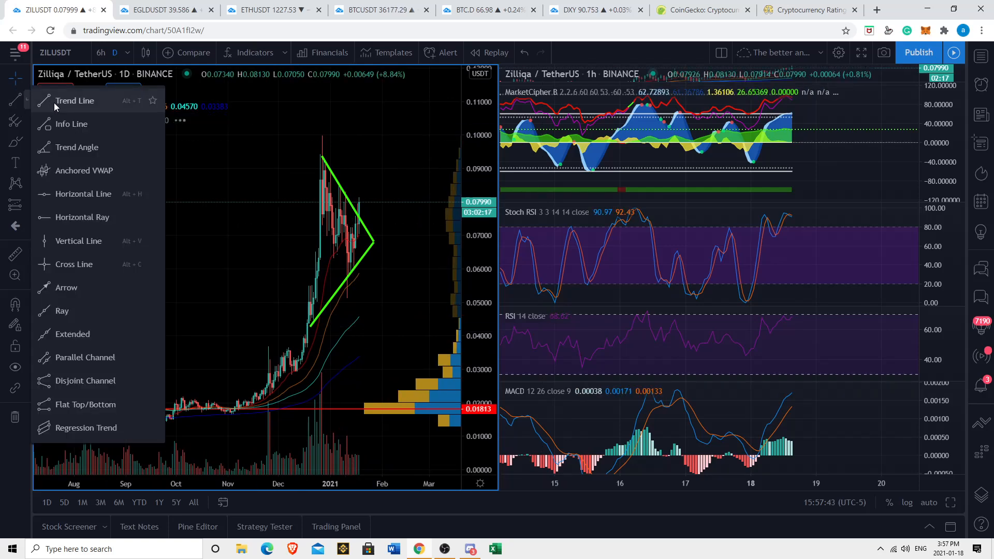
pyautogui.click(74, 100)
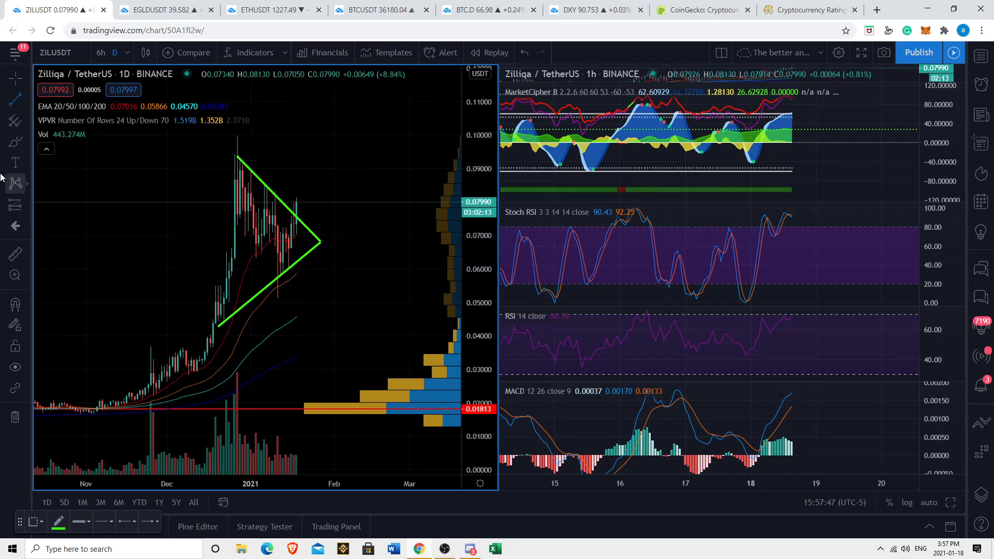
pyautogui.click(15, 100)
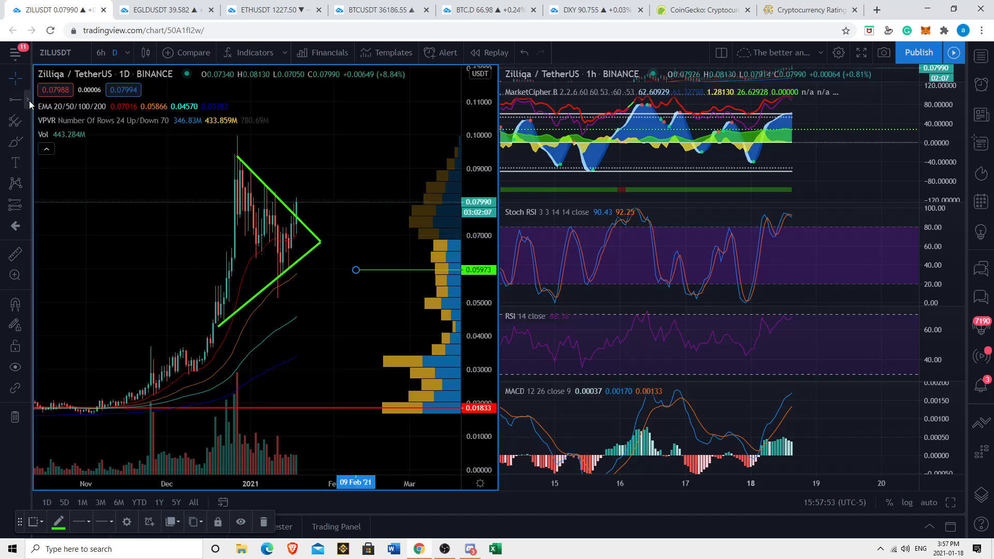
pyautogui.moveTo(297, 271)
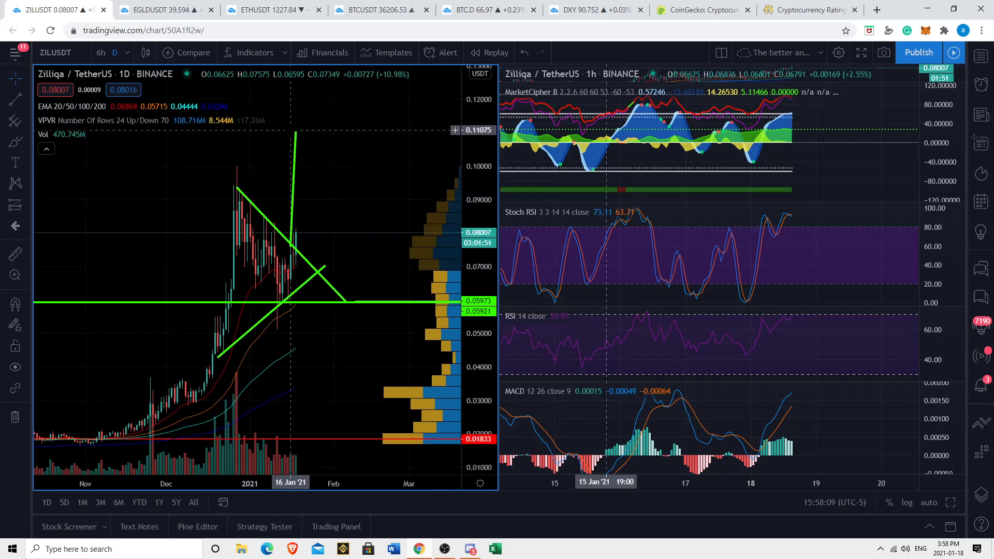
pyautogui.moveTo(298, 158)
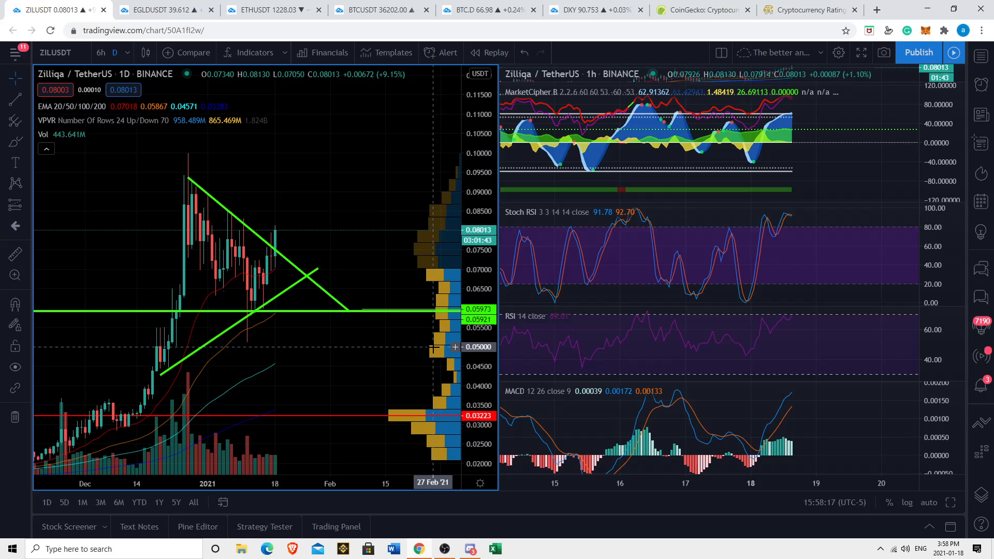
pyautogui.moveTo(116, 139)
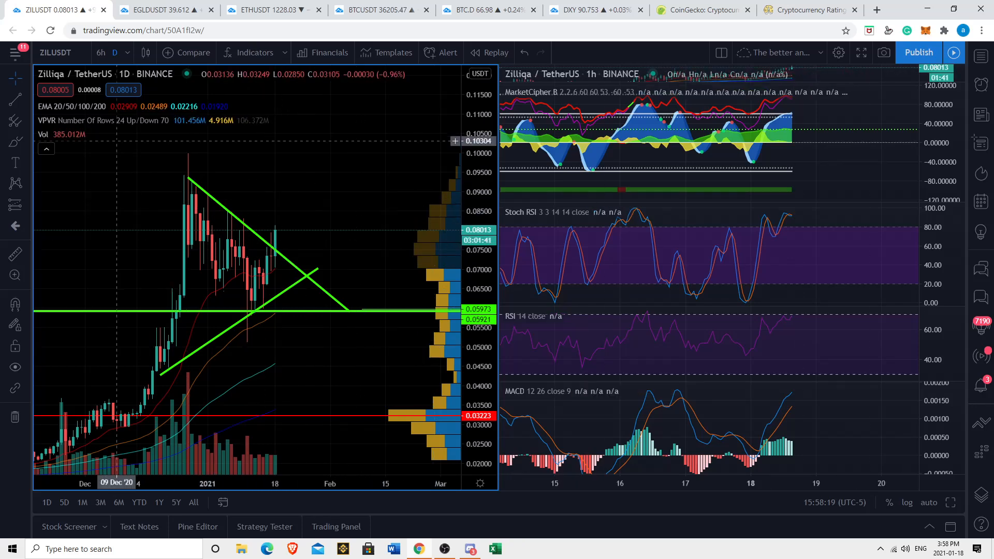
pyautogui.moveTo(362, 217)
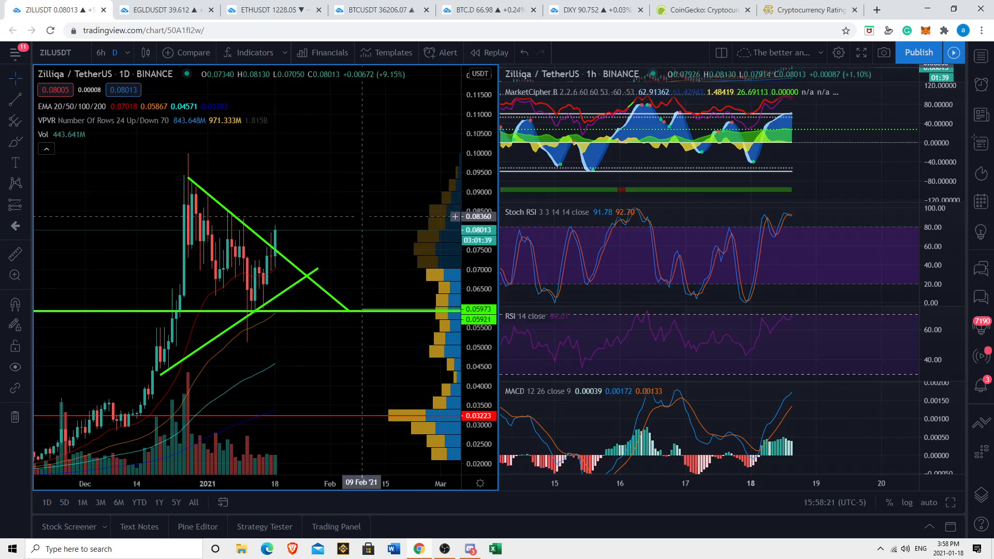
pyautogui.moveTo(369, 220)
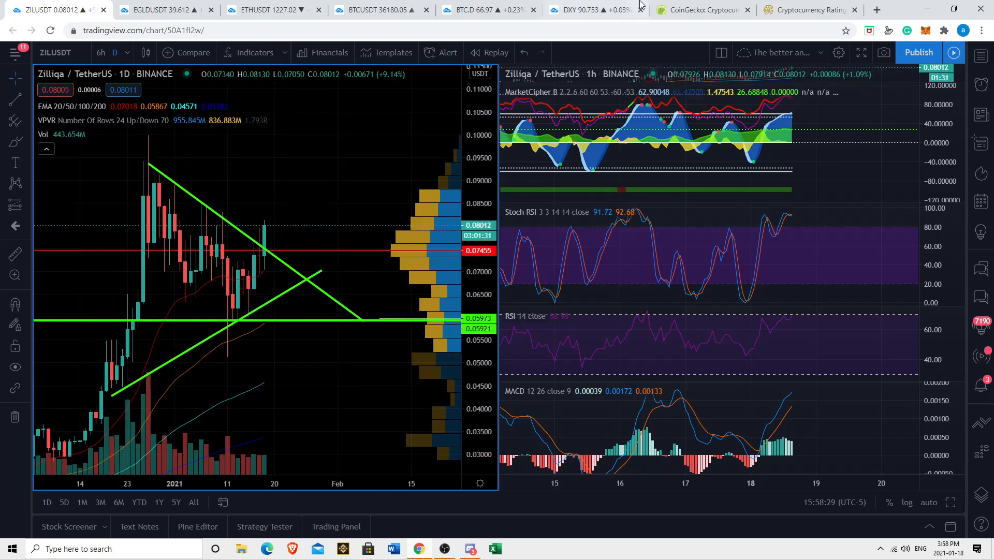
# Review the BTC.D dominance chart, then move on to the DXY chart
pyautogui.click(483, 9)
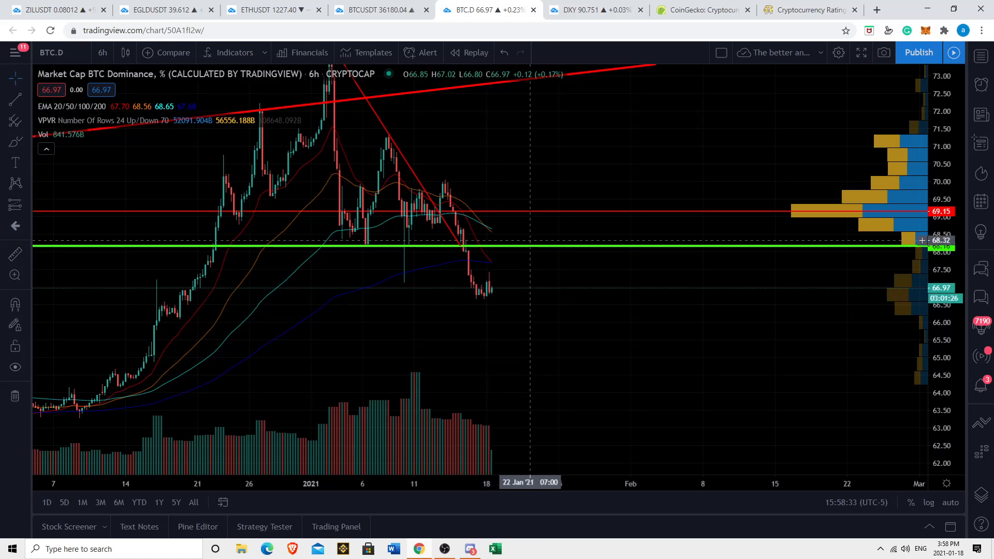
pyautogui.moveTo(542, 239)
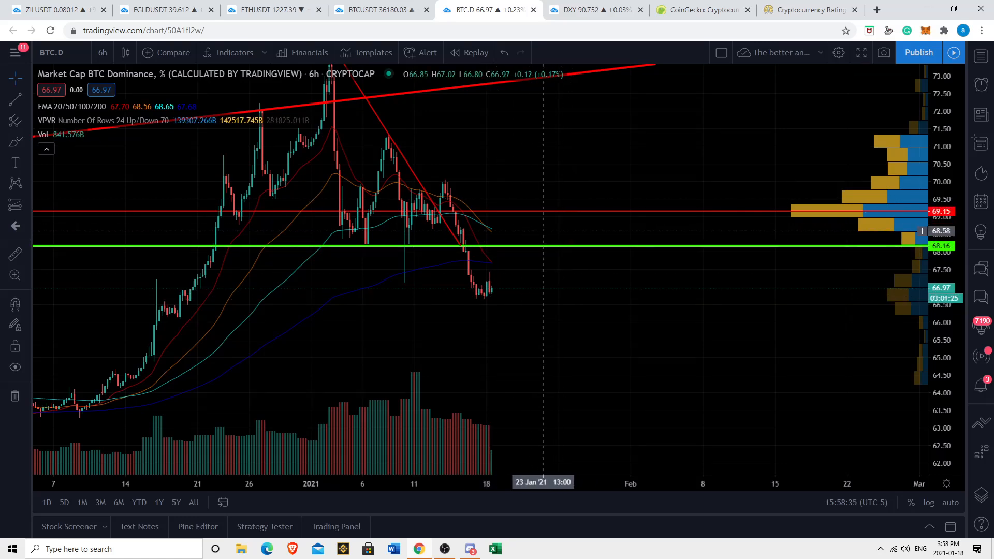
pyautogui.click(590, 9)
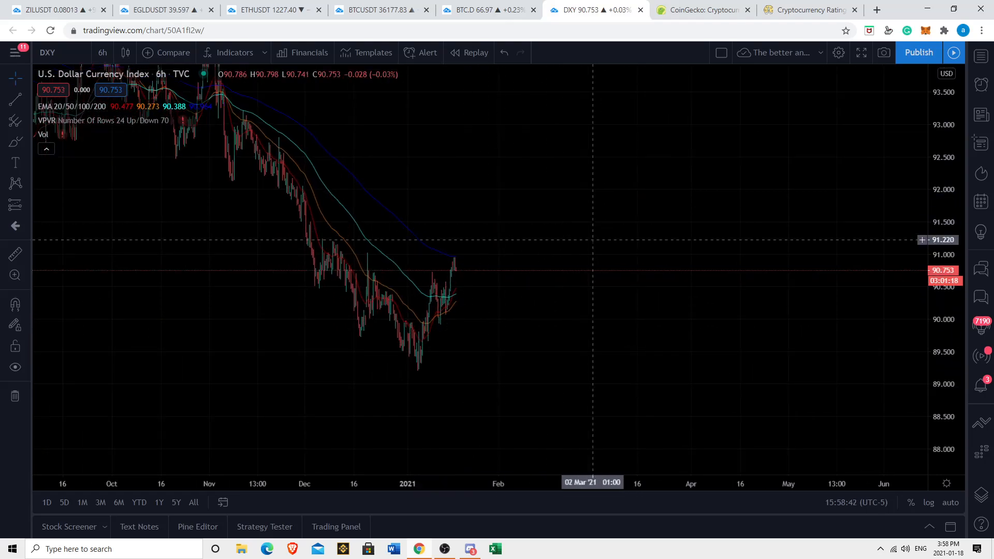
pyautogui.moveTo(528, 286)
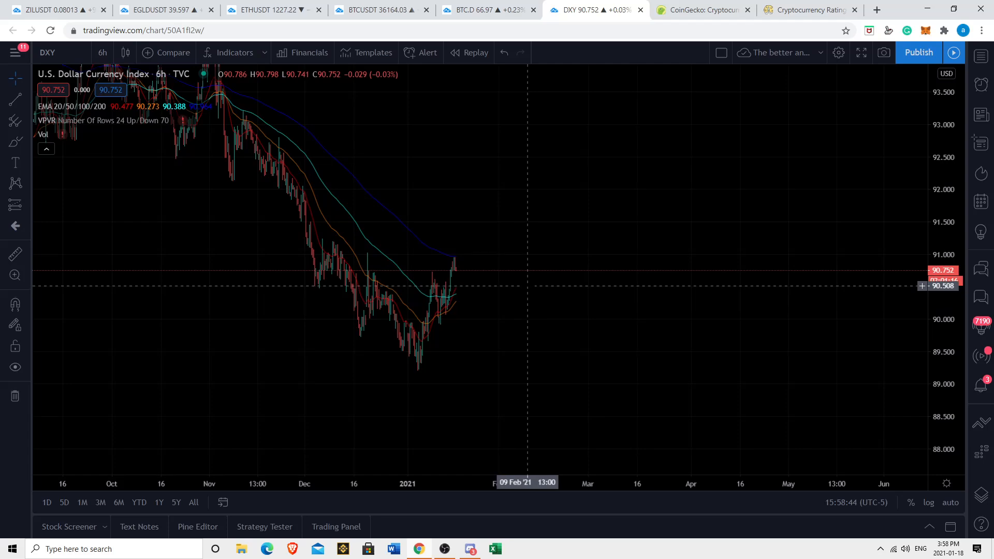
pyautogui.moveTo(530, 243)
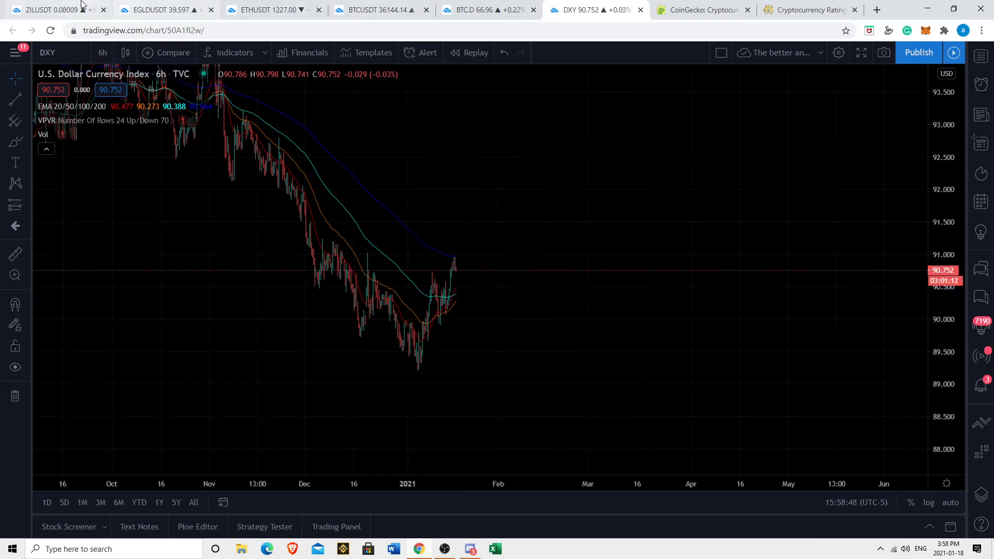
# On ZILUSDT, set the indicator pane and main chart to 6-hour candles
pyautogui.click(47, 9)
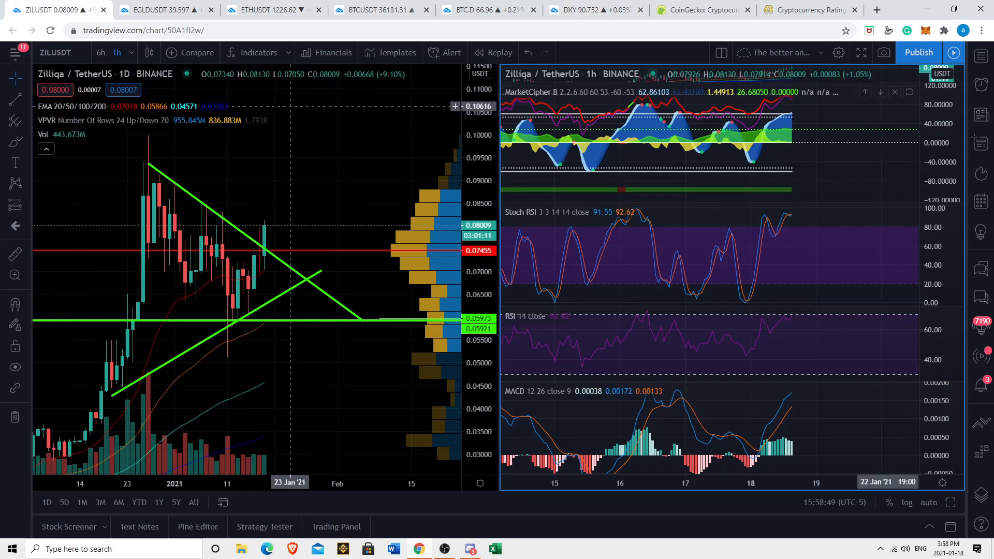
pyautogui.click(128, 51)
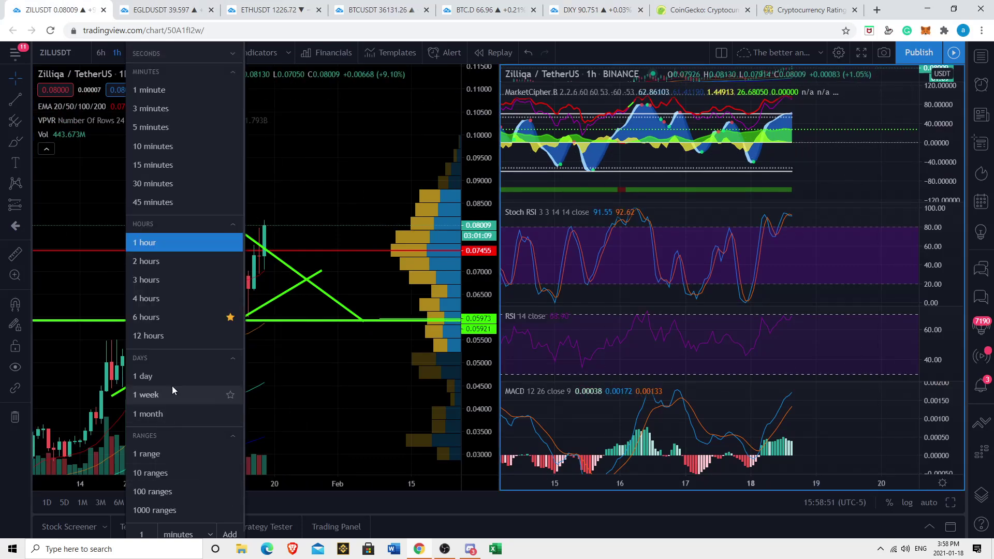
pyautogui.click(143, 376)
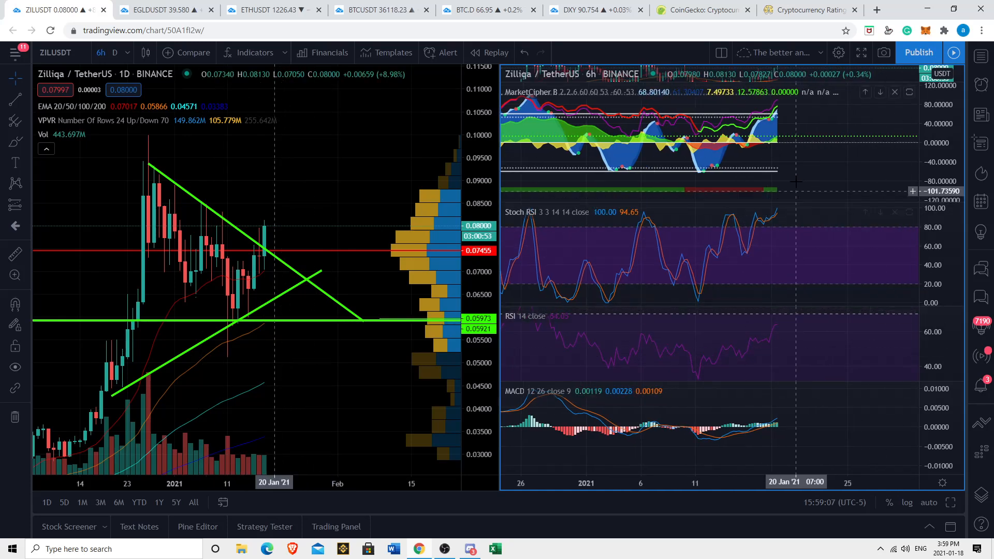
pyautogui.moveTo(760, 222)
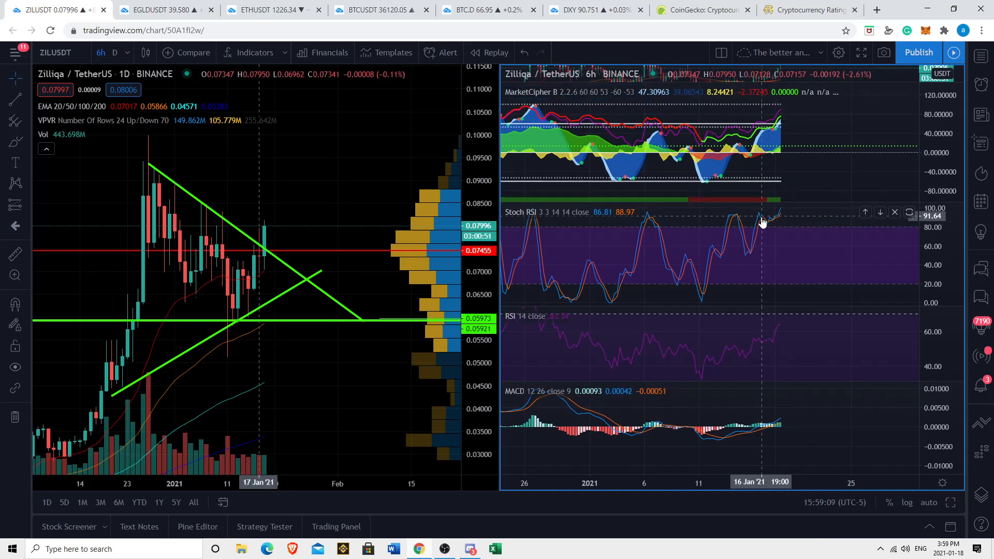
pyautogui.moveTo(775, 222)
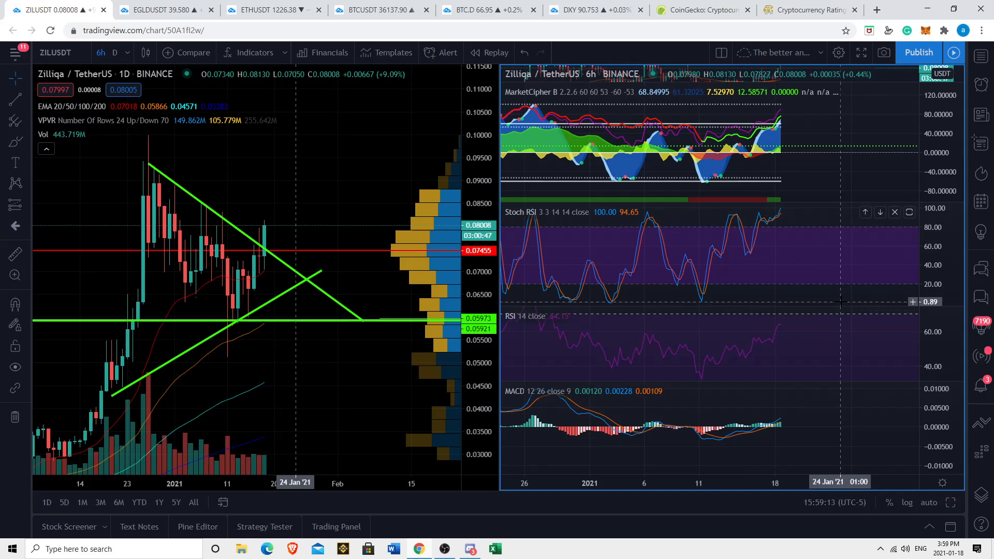
pyautogui.moveTo(809, 239)
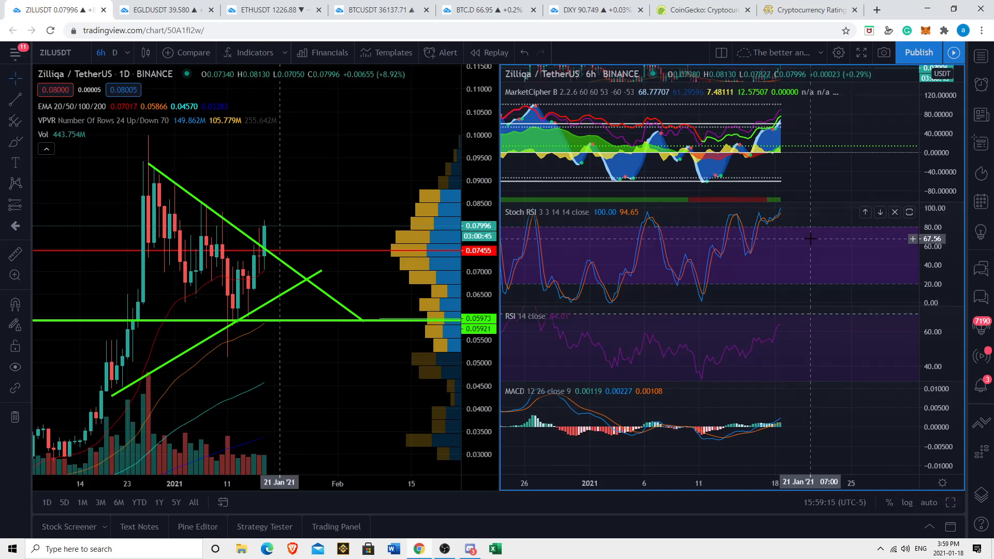
pyautogui.moveTo(782, 245)
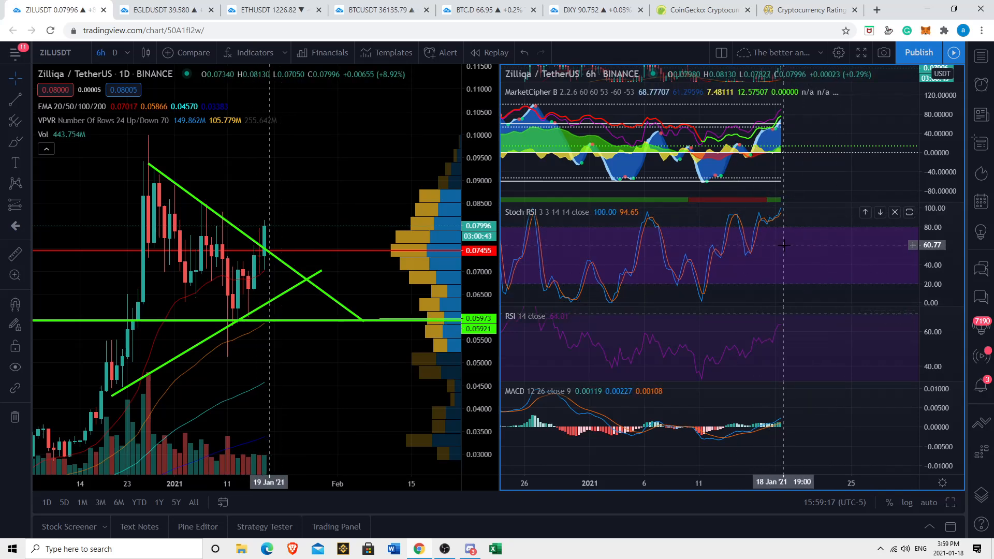
pyautogui.moveTo(799, 234)
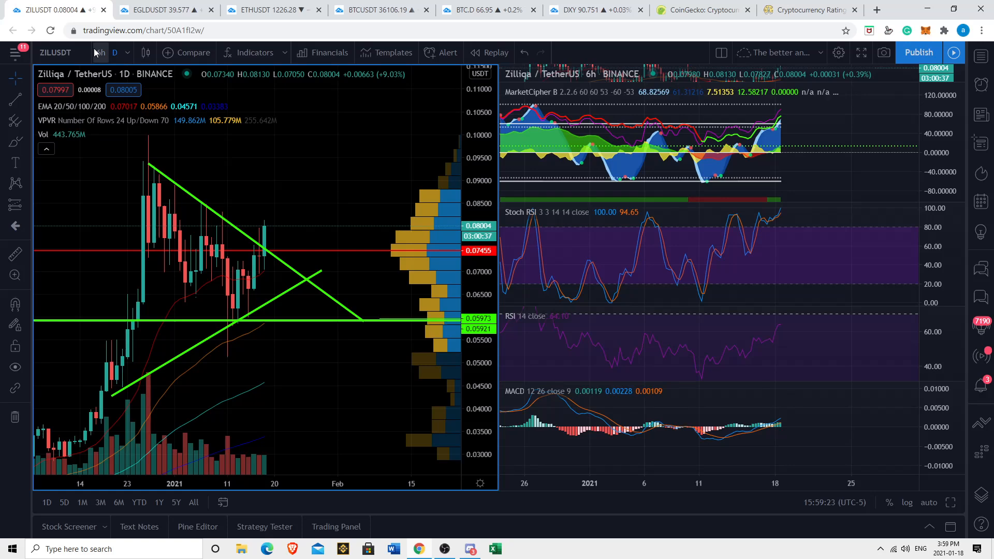
pyautogui.click(100, 53)
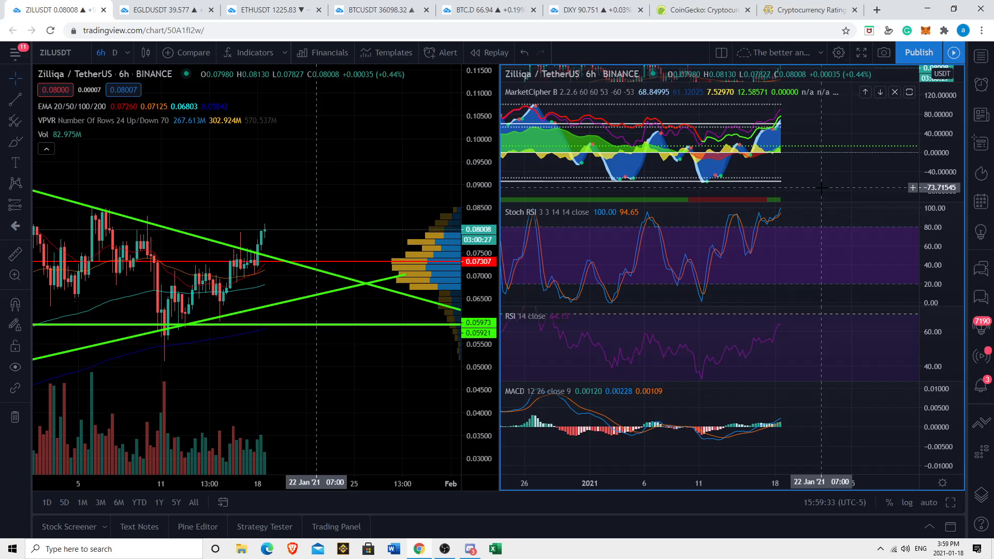
# Change the Zilliqa panes from 4-hour to 1-hour candles
pyautogui.click(100, 53)
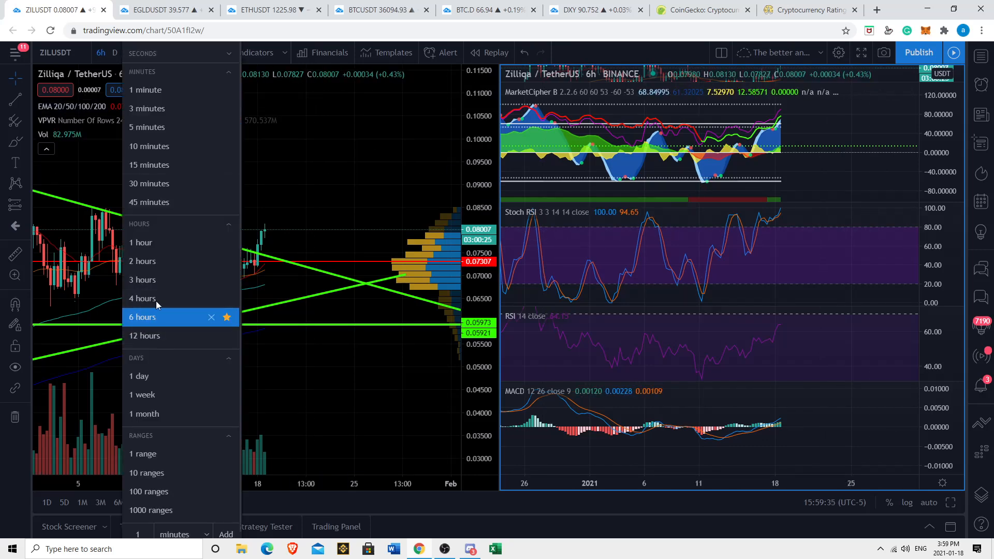
pyautogui.click(142, 298)
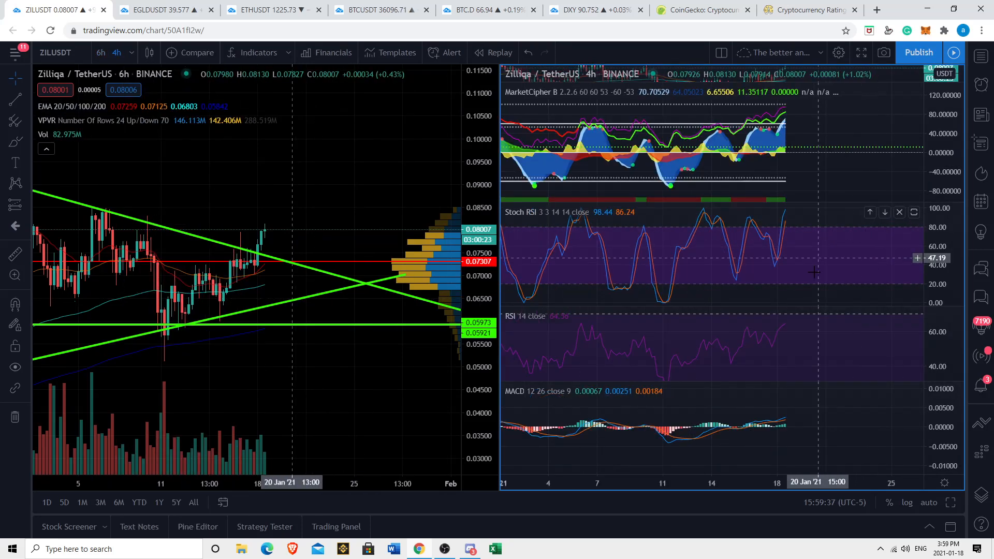
pyautogui.moveTo(753, 146)
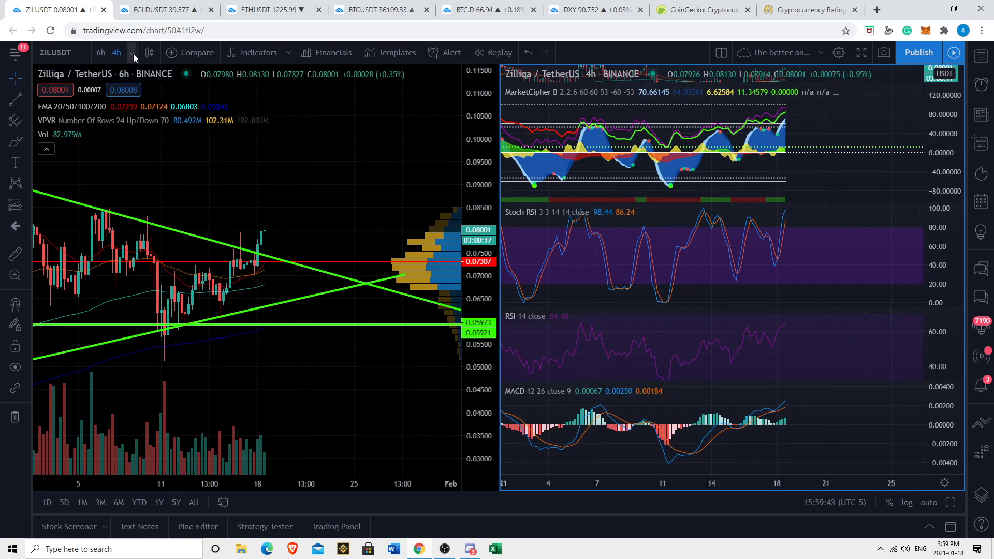
pyautogui.click(116, 52)
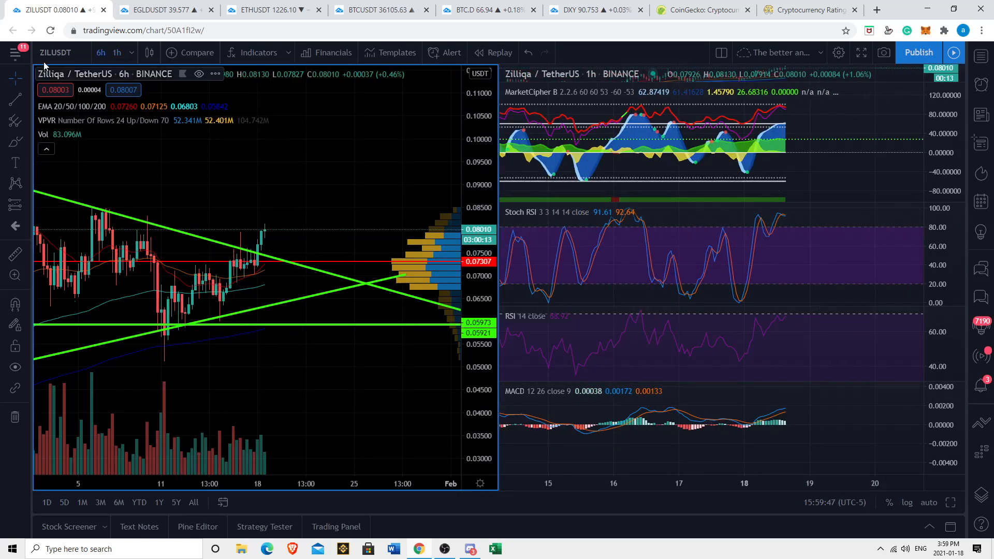
pyautogui.click(117, 52)
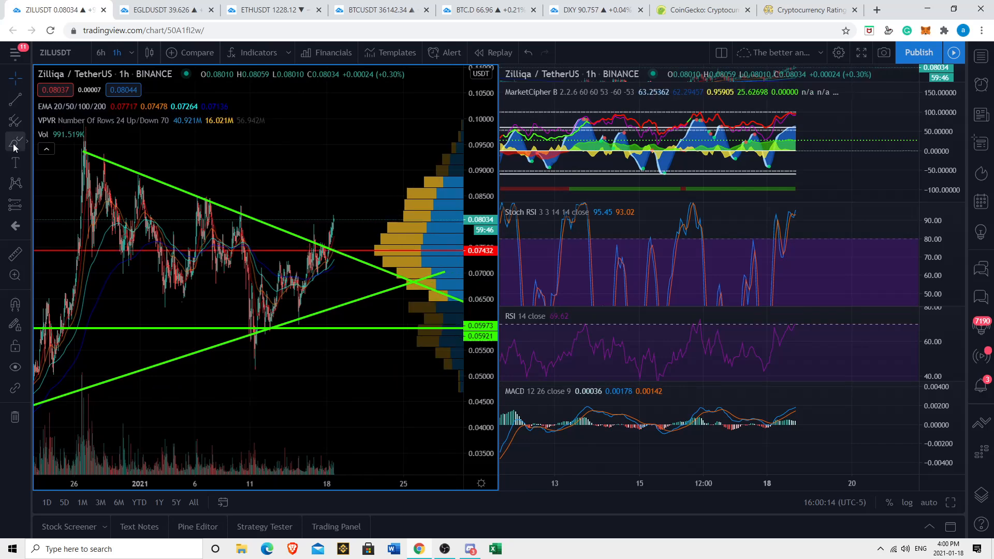
# Sketch a rising projected path past the last candle, then return to 6-hour candles
pyautogui.click(15, 143)
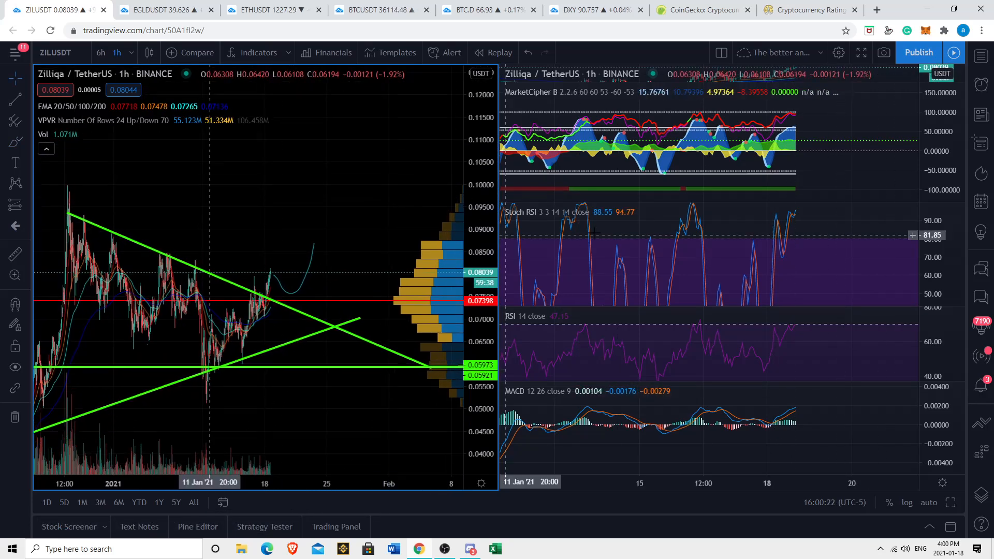
pyautogui.moveTo(165, 226)
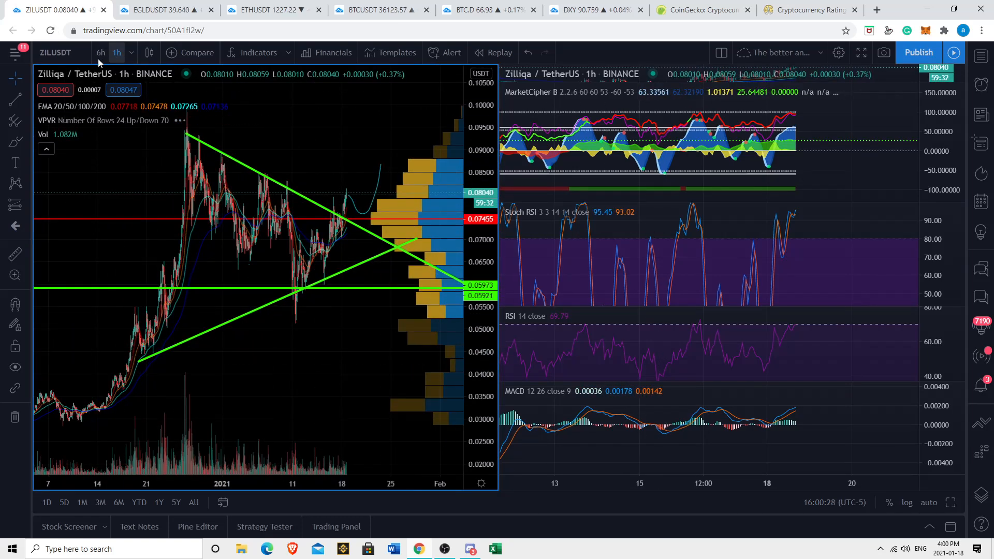
pyautogui.click(99, 53)
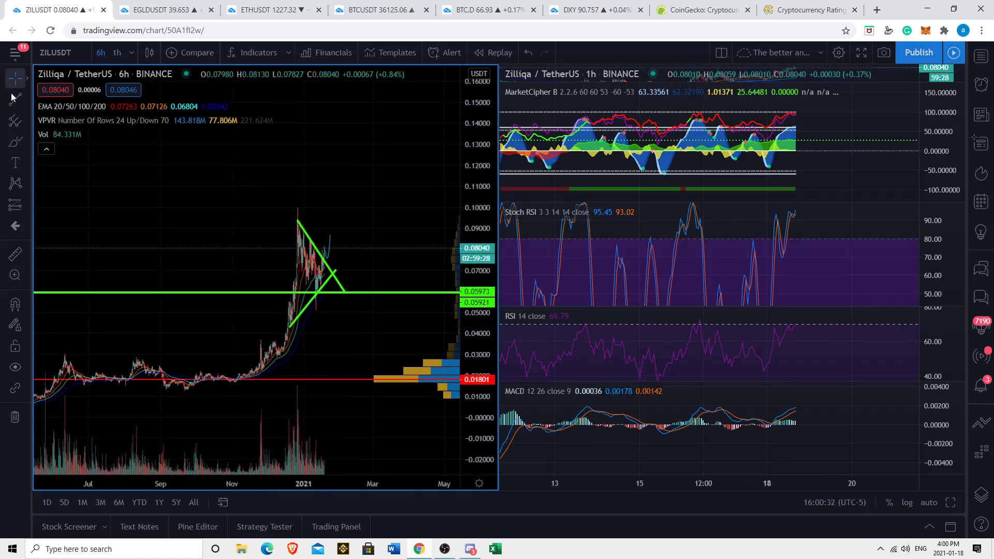
pyautogui.click(15, 101)
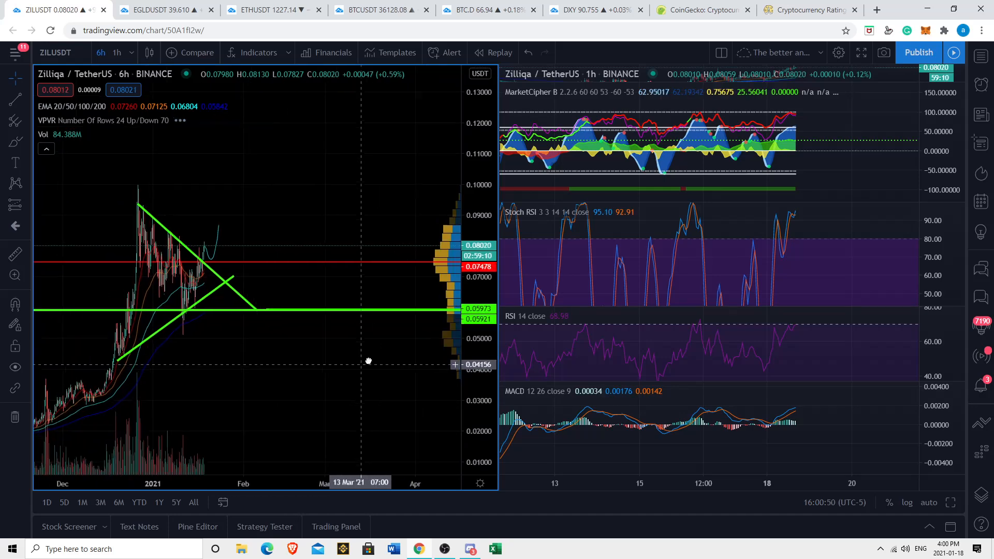
# Flip through the BTC.D and DXY charts, landing on BTCUSDT
pyautogui.click(488, 10)
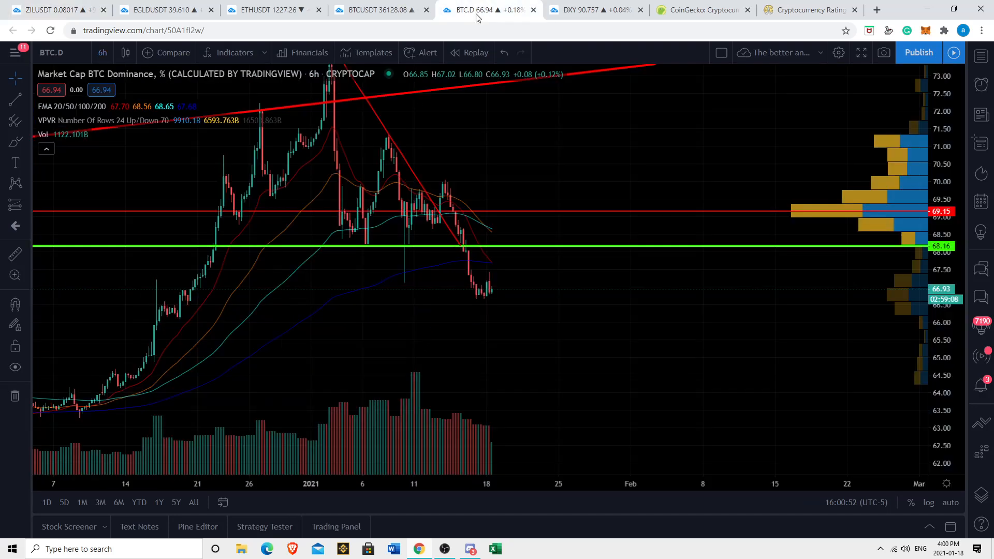
pyautogui.moveTo(488, 302)
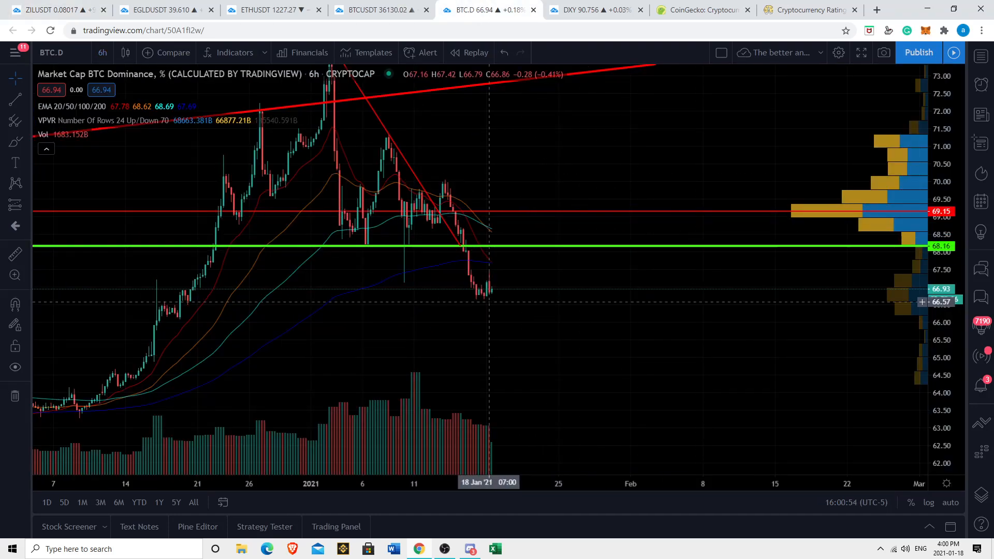
pyautogui.moveTo(511, 278)
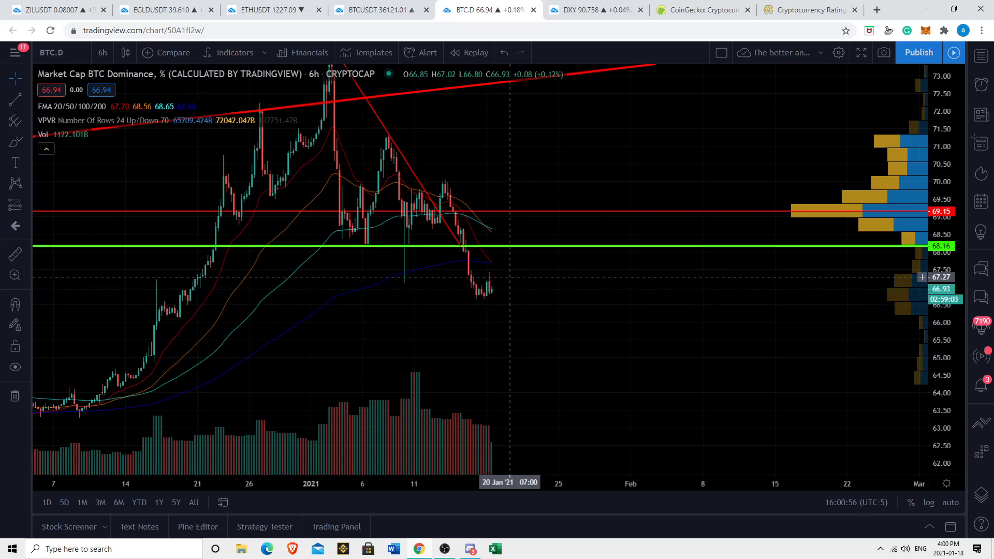
pyautogui.click(593, 9)
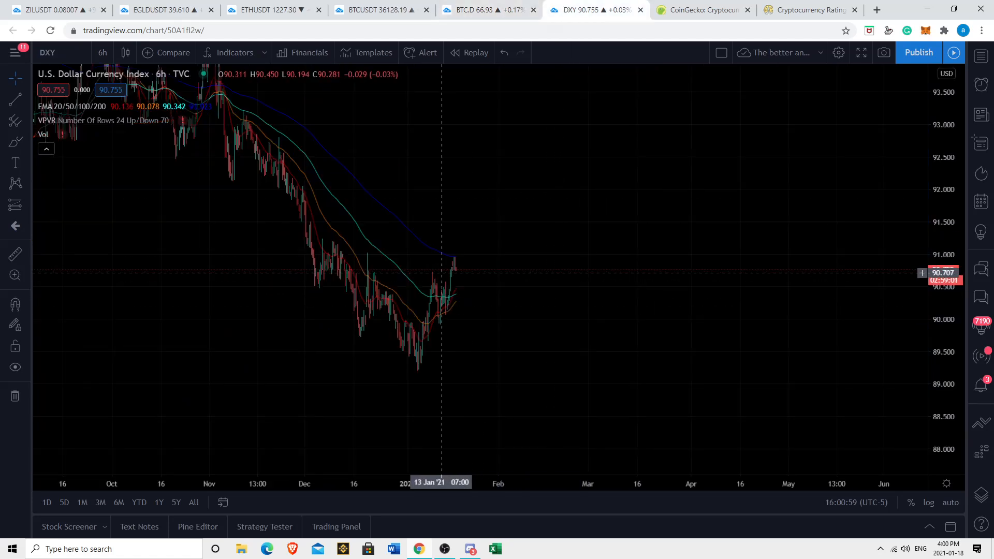
pyautogui.moveTo(520, 365)
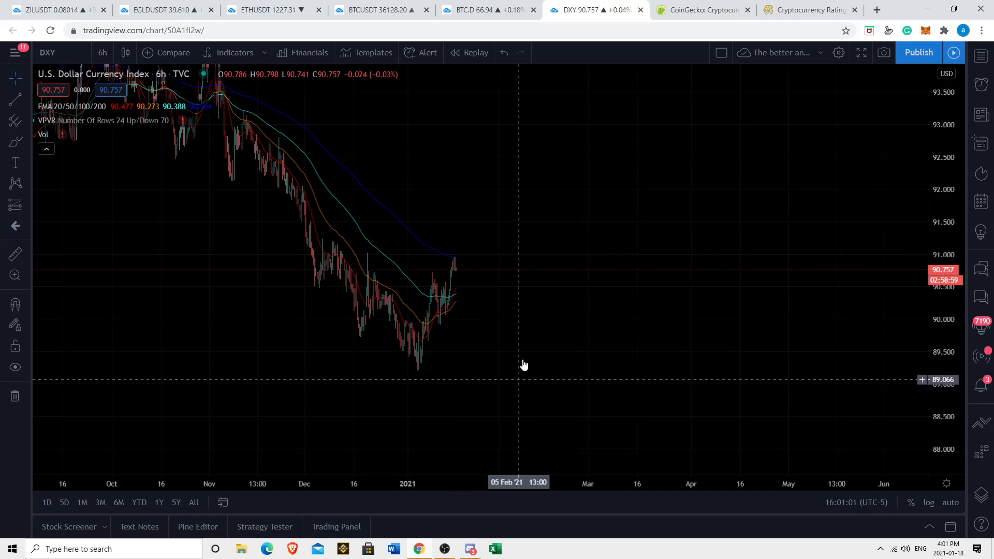
pyautogui.click(381, 9)
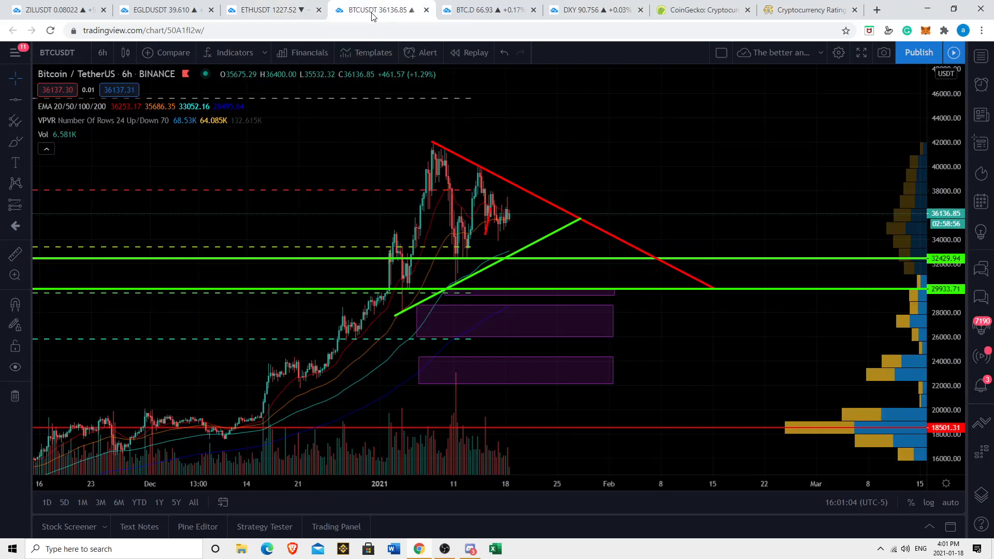
# Cycle through the ETHUSDT, ZILUSDT and BTCUSDT charts, finishing on ETHUSDT
pyautogui.click(269, 10)
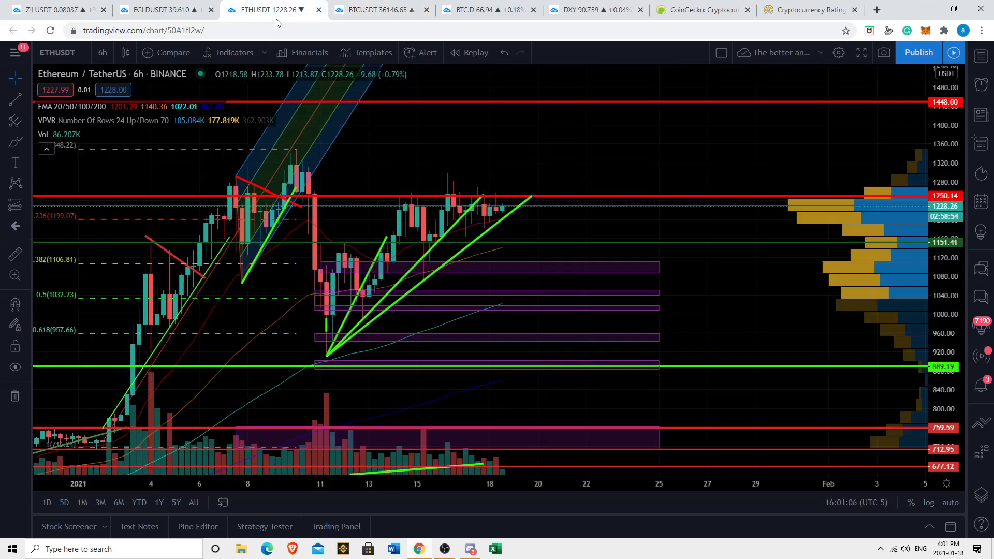
pyautogui.click(54, 9)
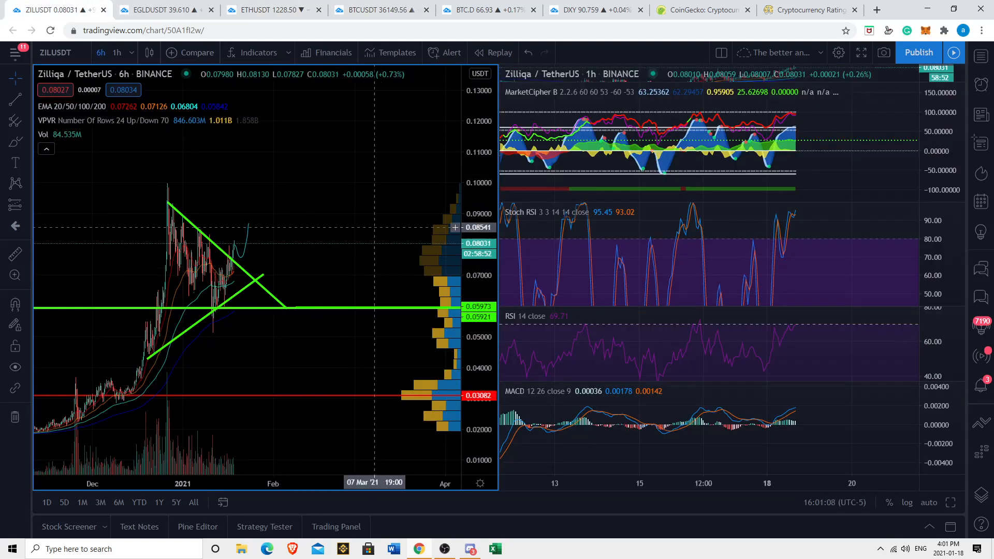
pyautogui.click(374, 9)
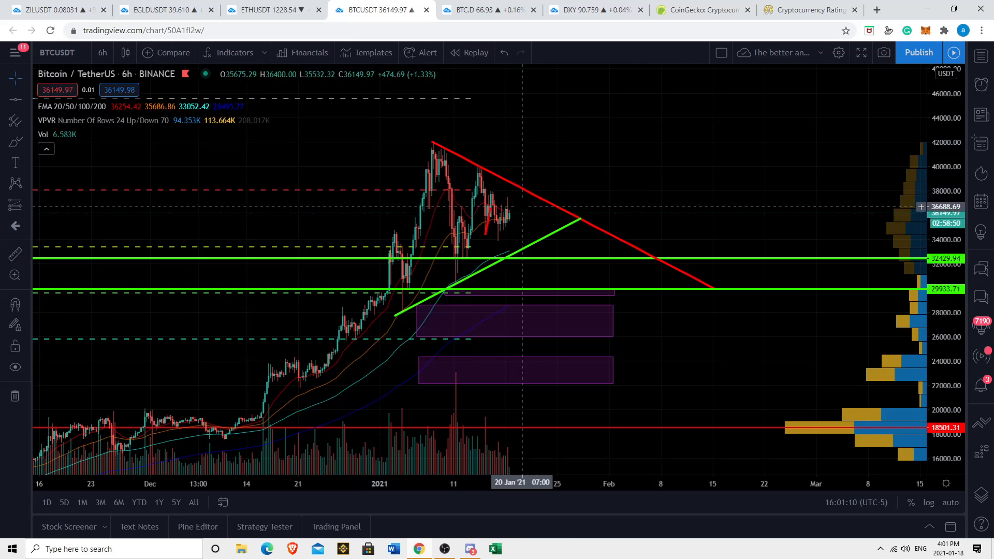
pyautogui.moveTo(509, 218)
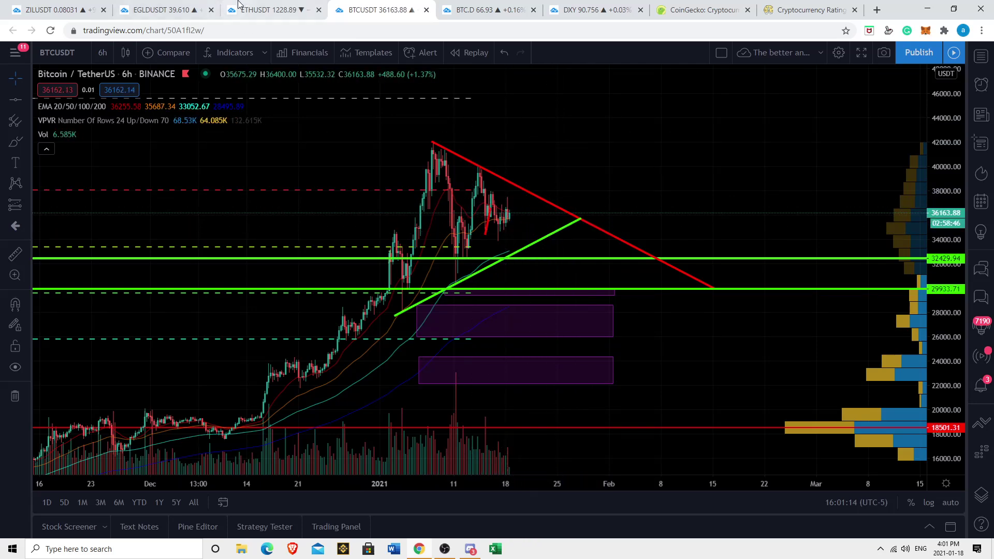
pyautogui.click(266, 10)
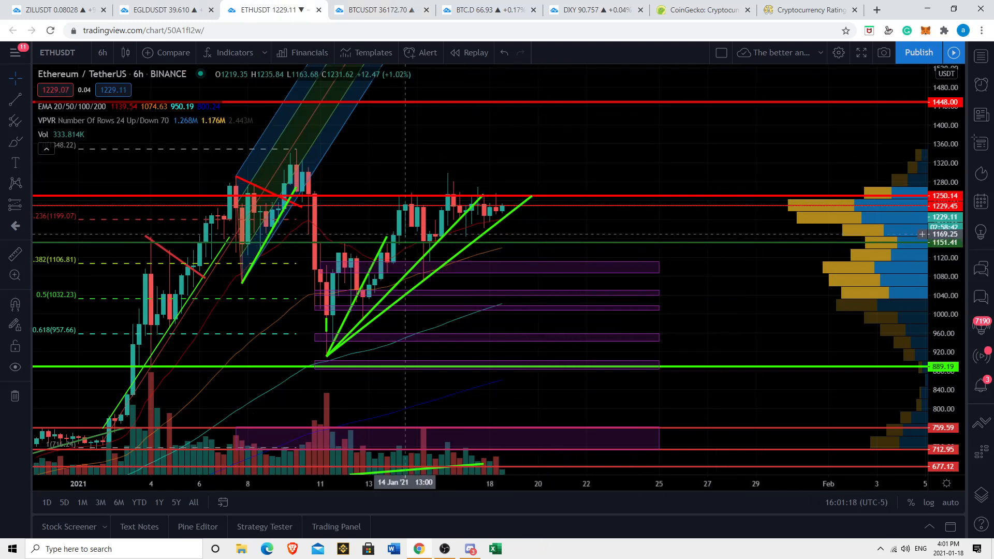
pyautogui.moveTo(514, 184)
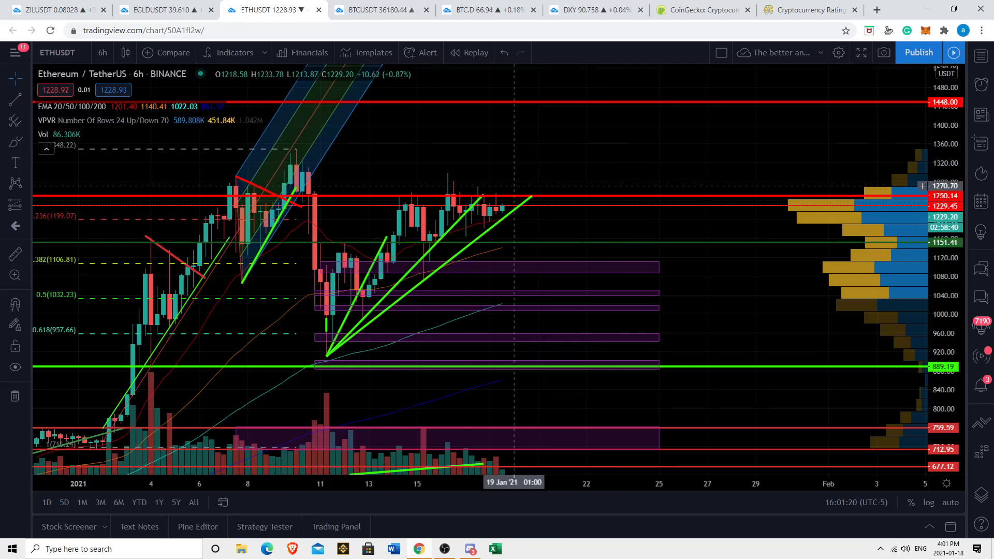
pyautogui.moveTo(515, 227)
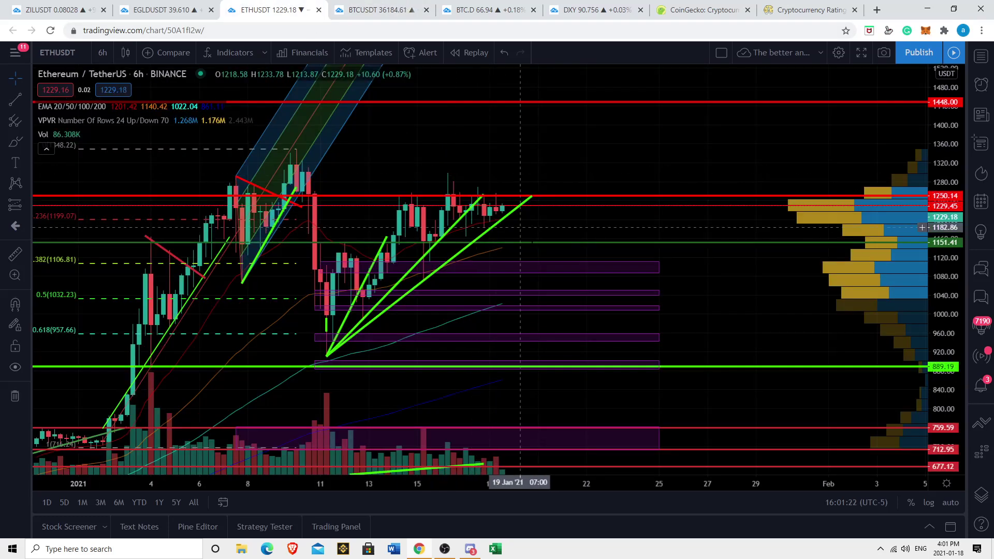
pyautogui.moveTo(398, 227)
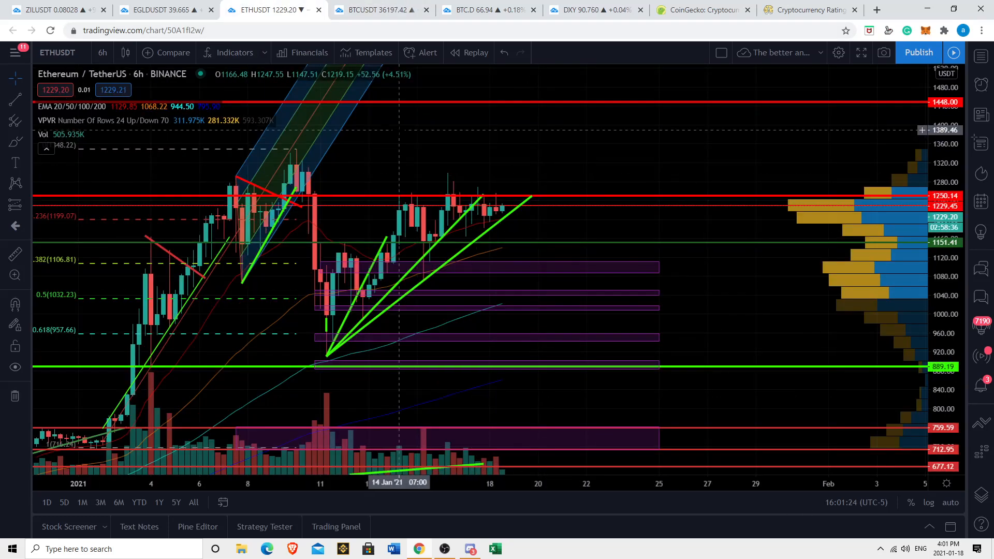
# Switch back to the ZILUSDT chart with its triangle and projected rise
pyautogui.click(45, 9)
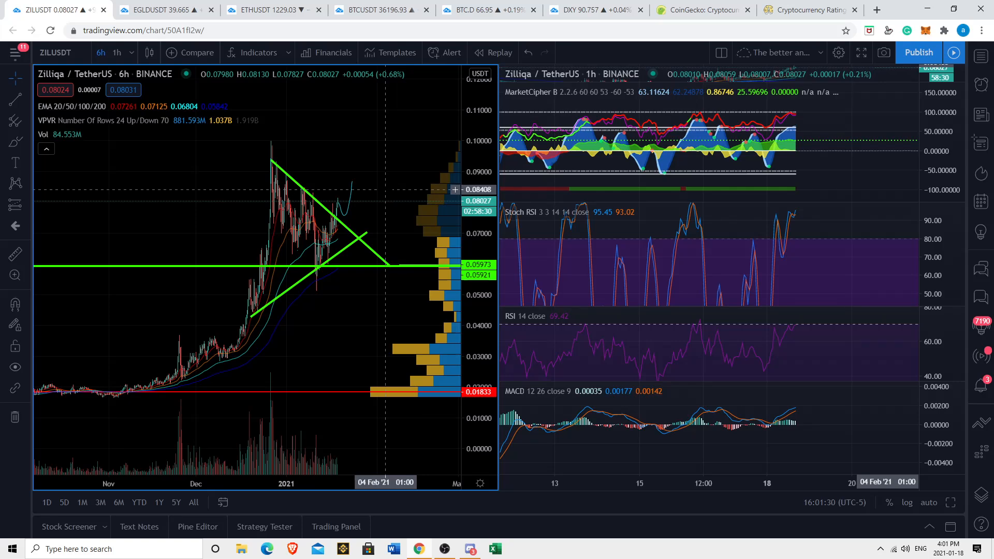
pyautogui.moveTo(436, 213)
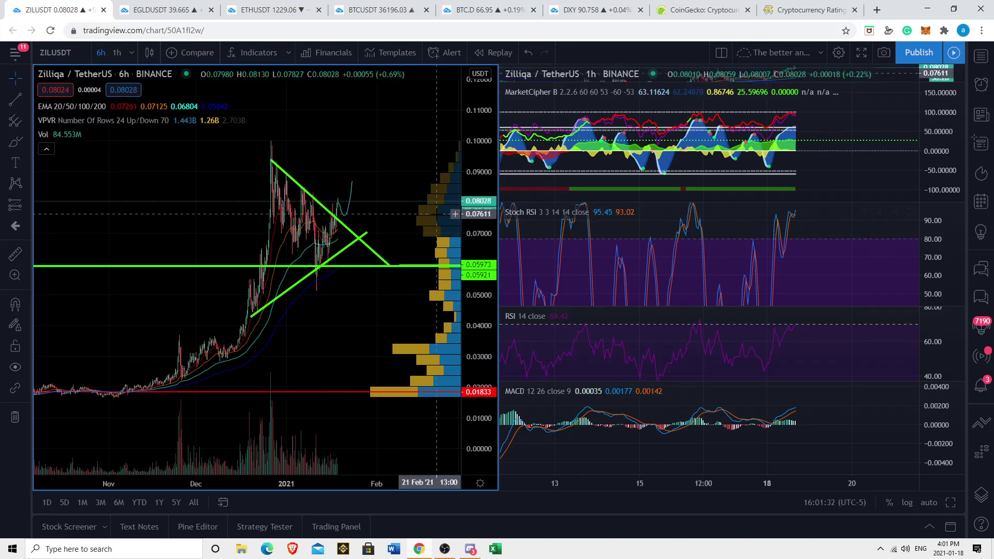
pyautogui.moveTo(368, 111)
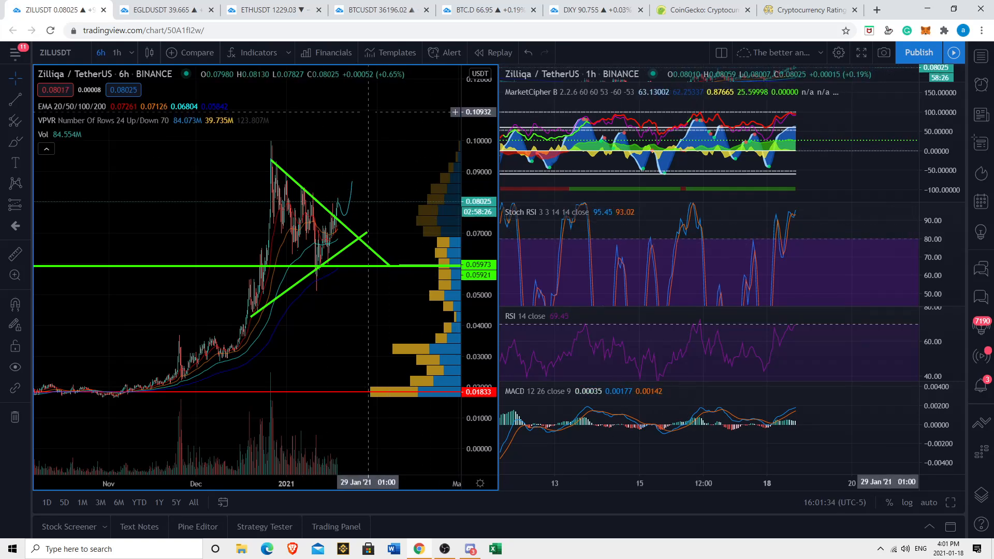